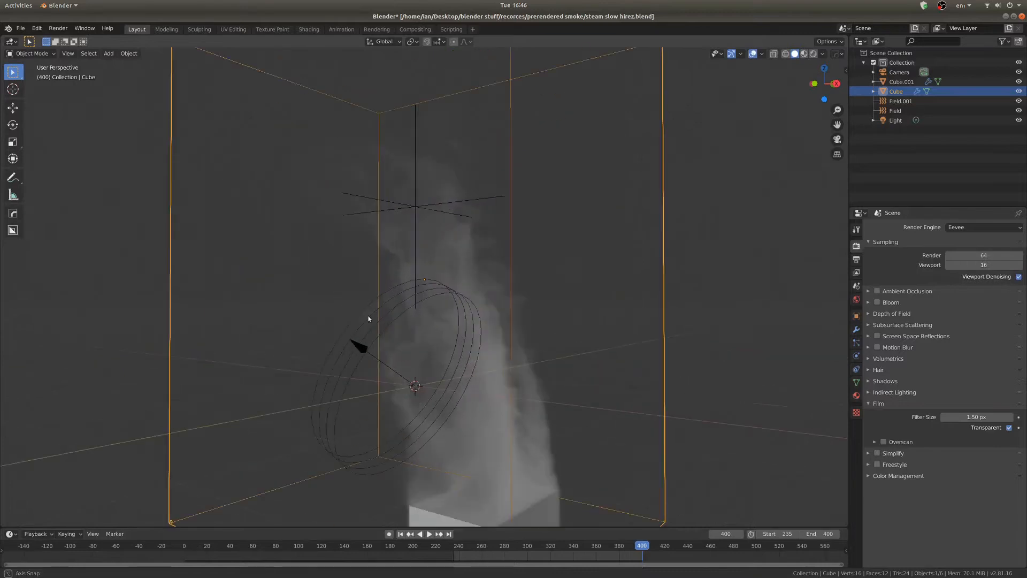
# - View the slingshot scene in Solid shading to expose the flat smoke image planes behind the engine
pyautogui.moveTo(368, 319); pyautogui.dragTo(513, 287)
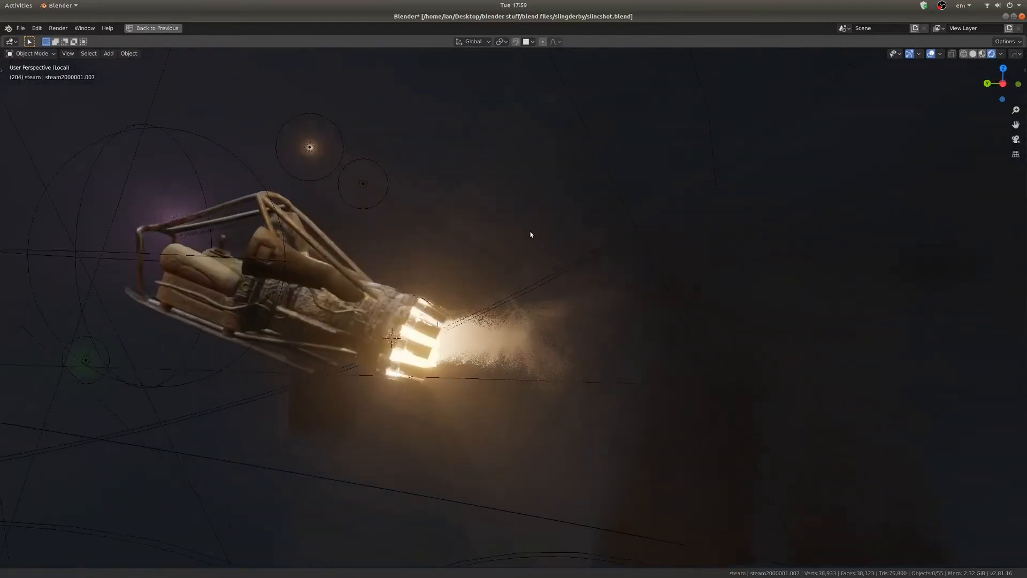
pyautogui.press('z')
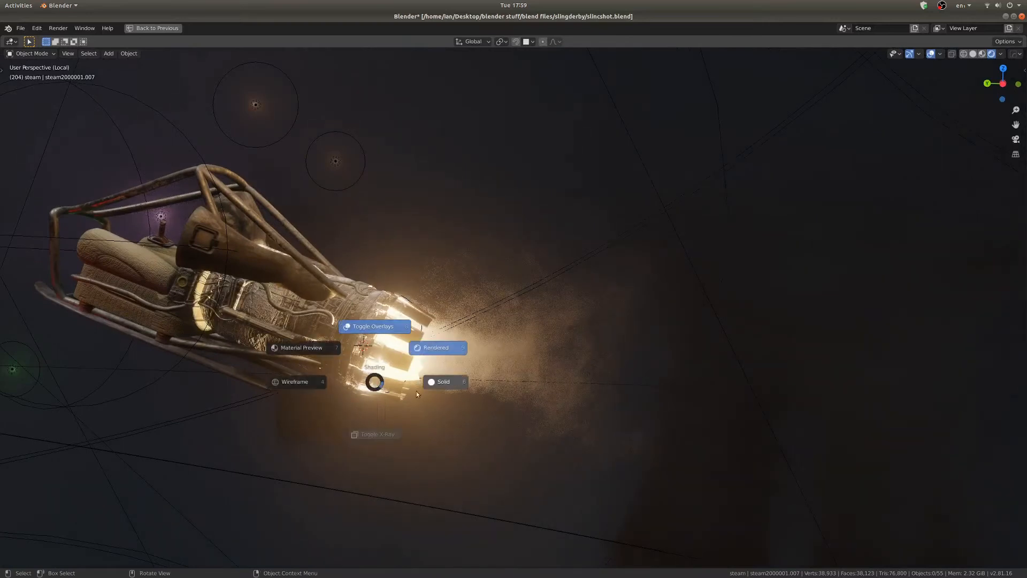
pyautogui.click(443, 382)
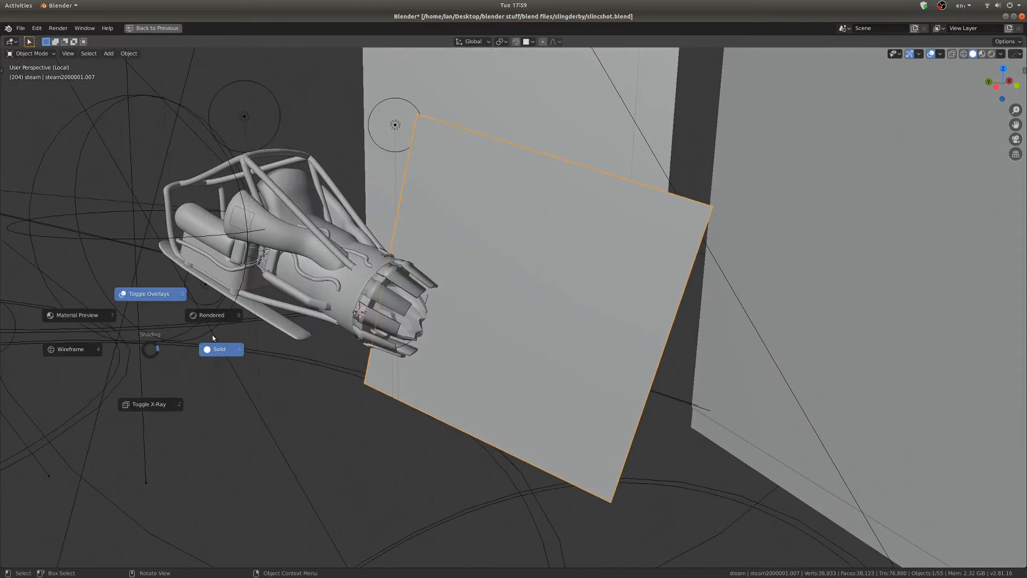
pyautogui.click(211, 315)
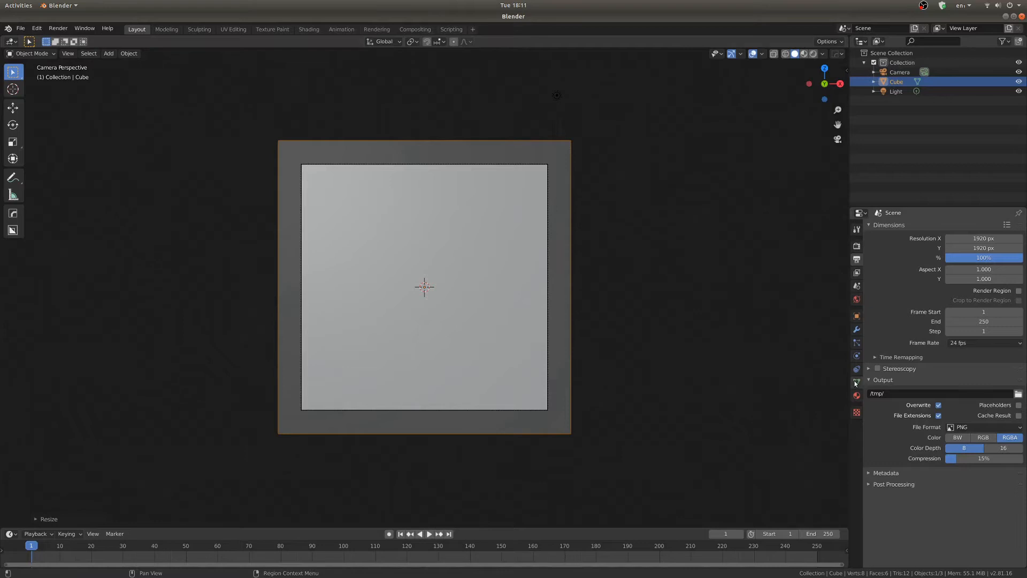
# - Make the large cube a smoke Domain and a flattened small cube the smoke Flow emitter
pyautogui.click(856, 356)
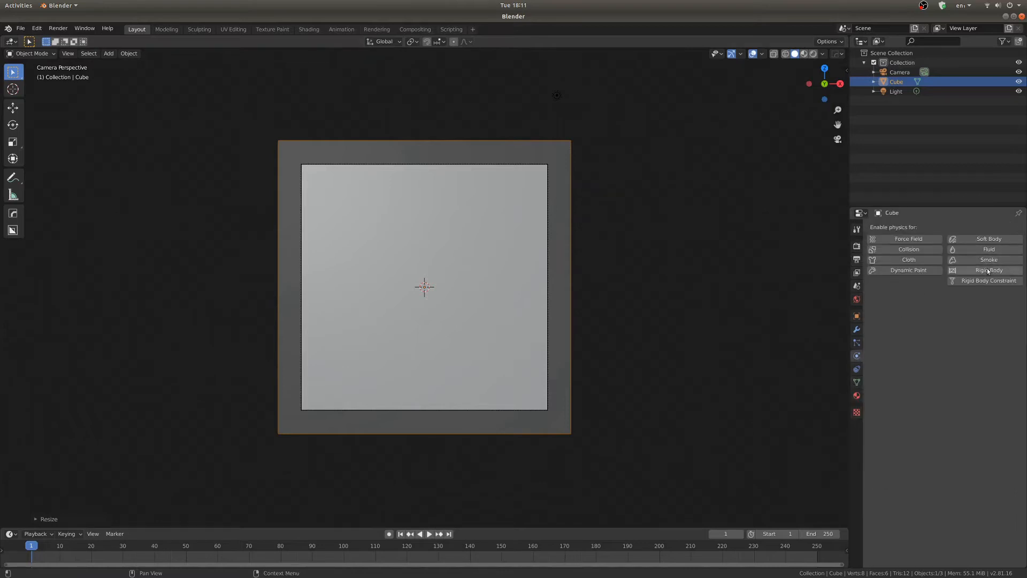
pyautogui.click(988, 259)
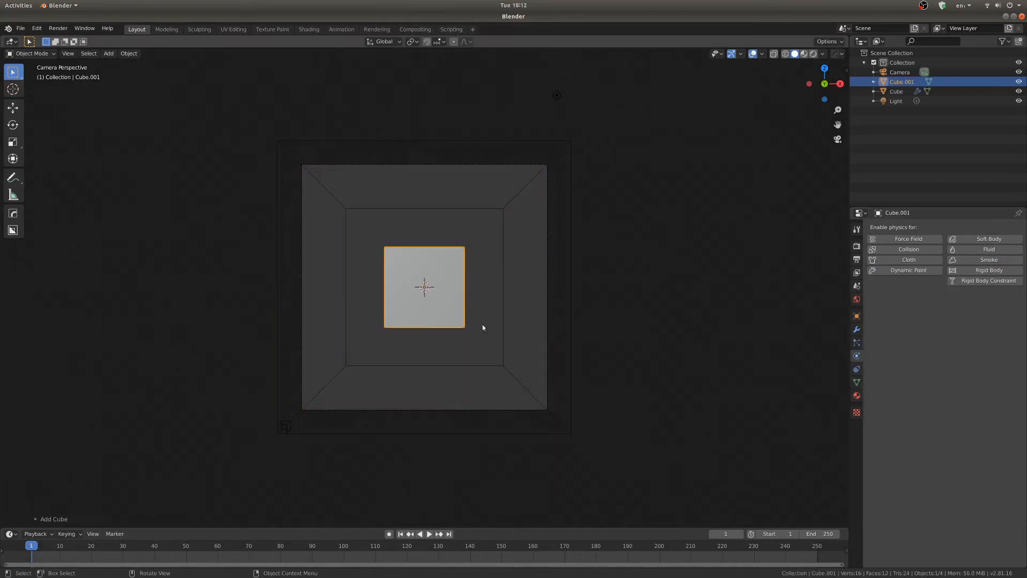
pyautogui.press('s')
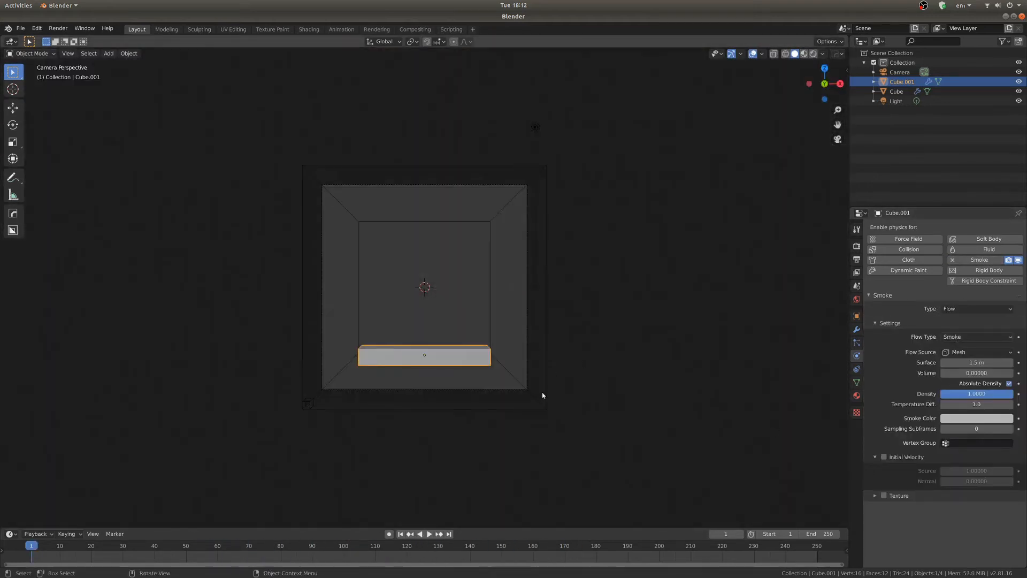
pyautogui.click(897, 91)
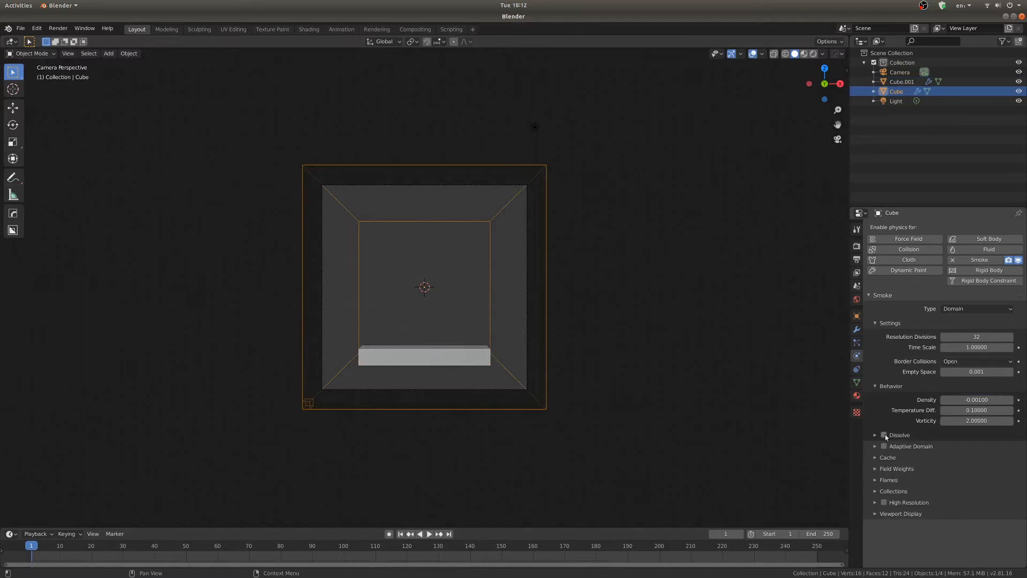
pyautogui.click(884, 434)
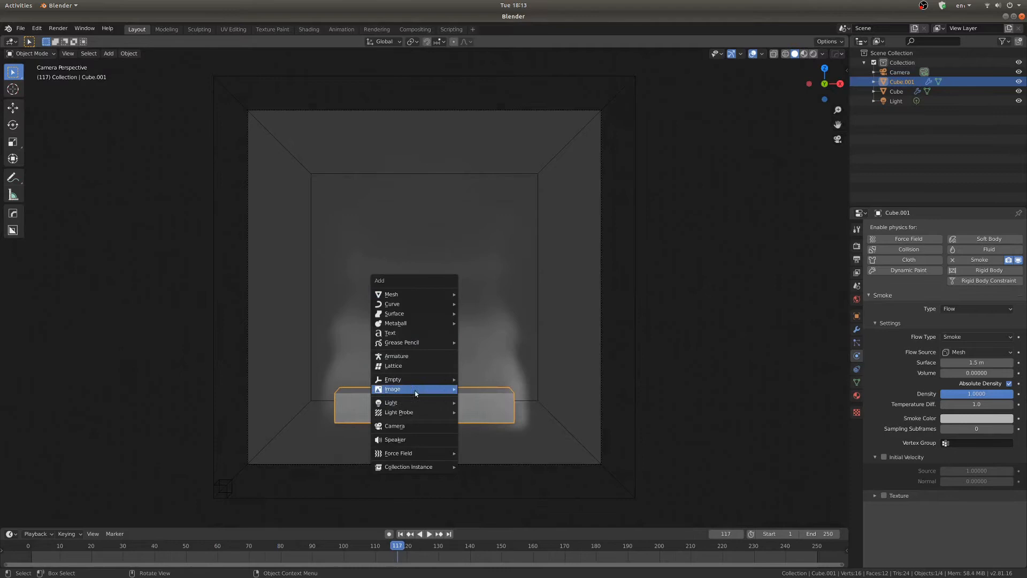
pyautogui.moveTo(397, 452)
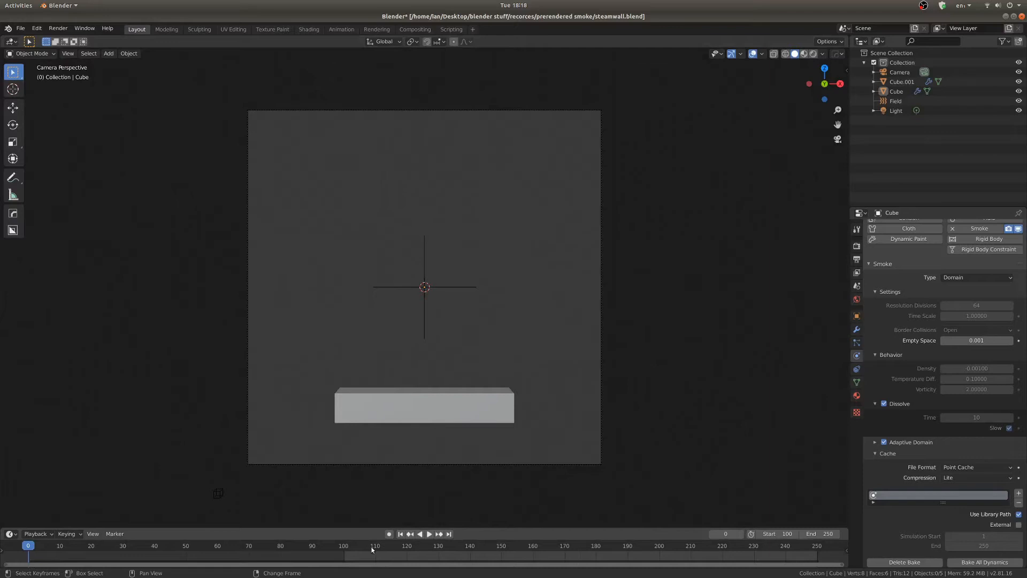
# - Scrub through timeline frames to watch the dissolving smoke rise under the force field
pyautogui.click(428, 534)
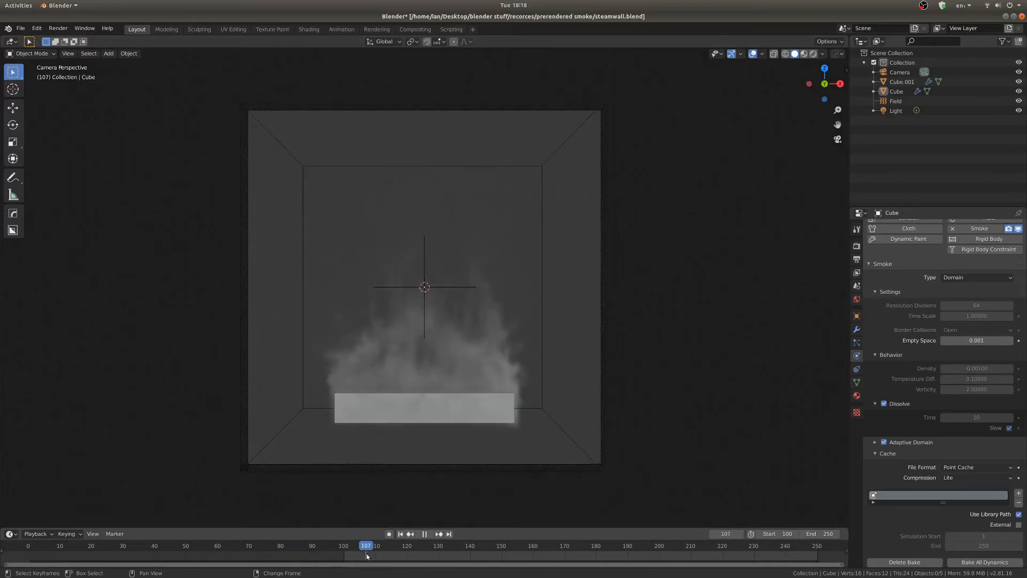
pyautogui.click(344, 545)
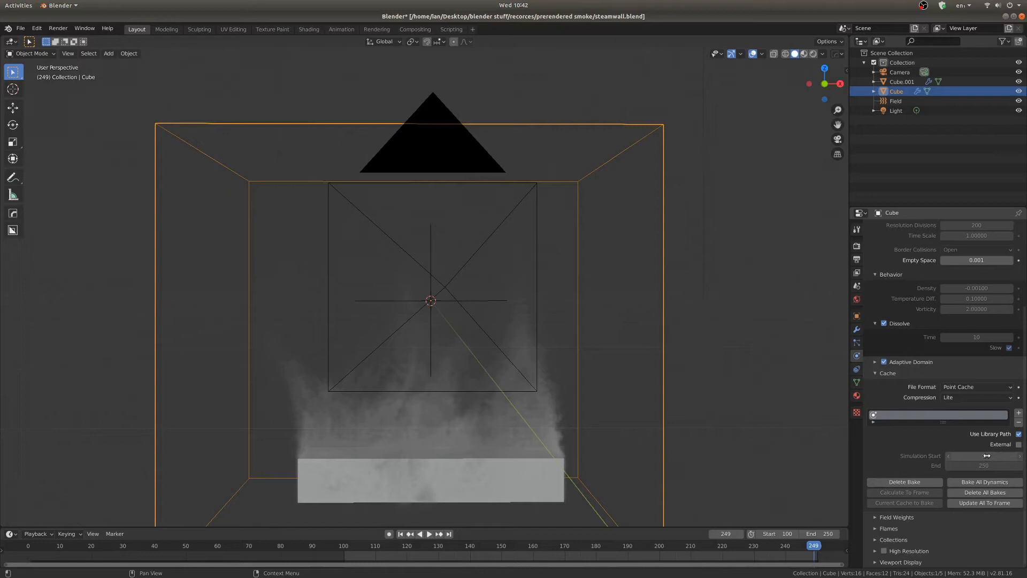
# - Bake the smoke simulation at resolution 200 through frame 250 from the Cache panel
pyautogui.click(983, 482)
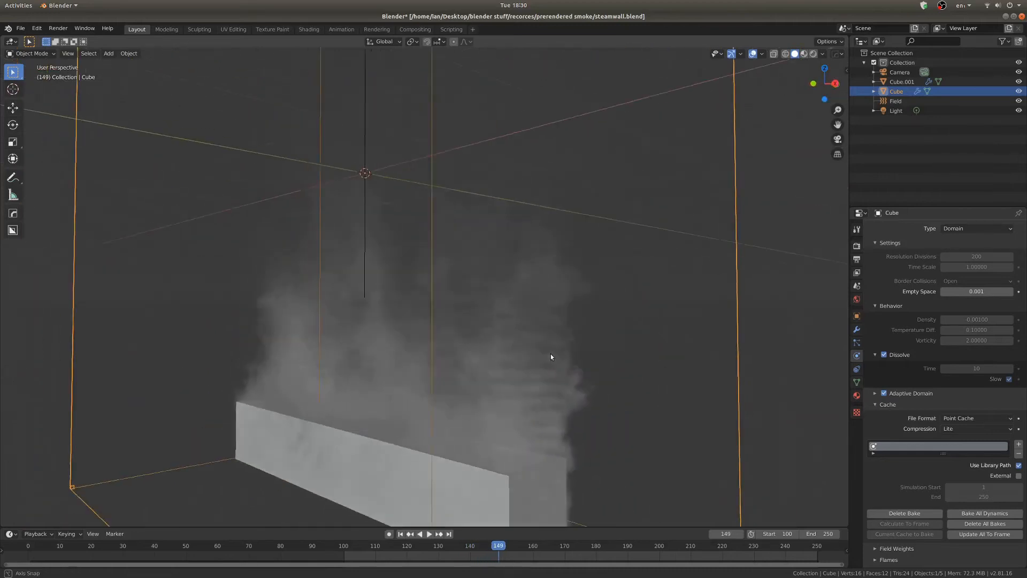
# - Give the smoke domain a Principled Volume material wired to the Volume output with raised density
pyautogui.moveTo(550, 357); pyautogui.dragTo(467, 375)
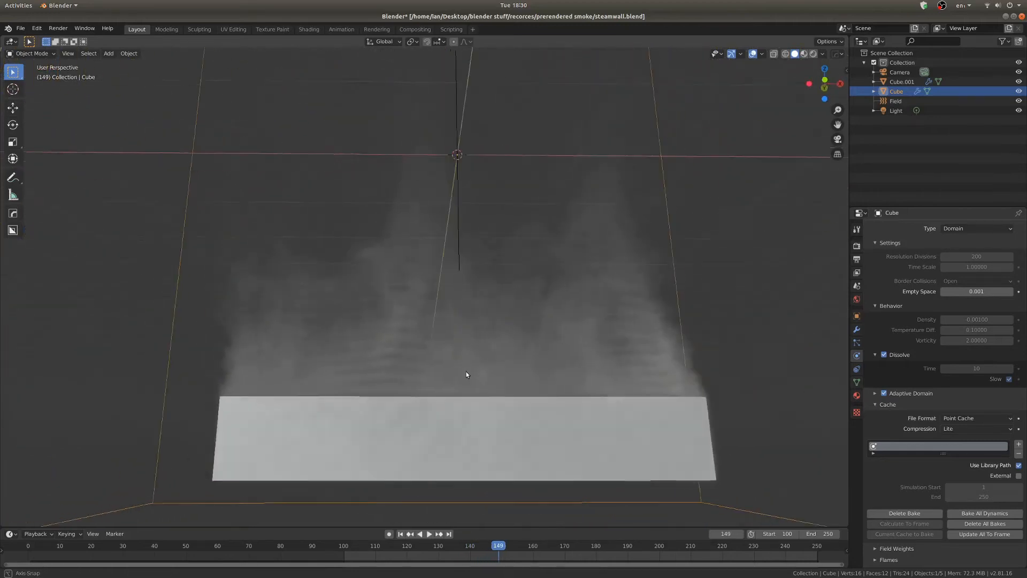
pyautogui.click(308, 29)
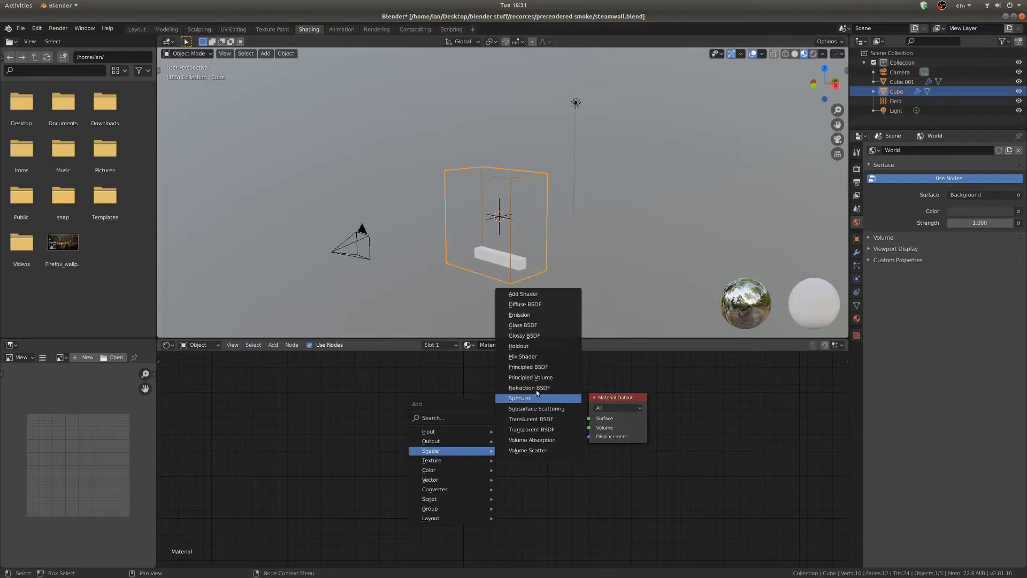
pyautogui.click(530, 376)
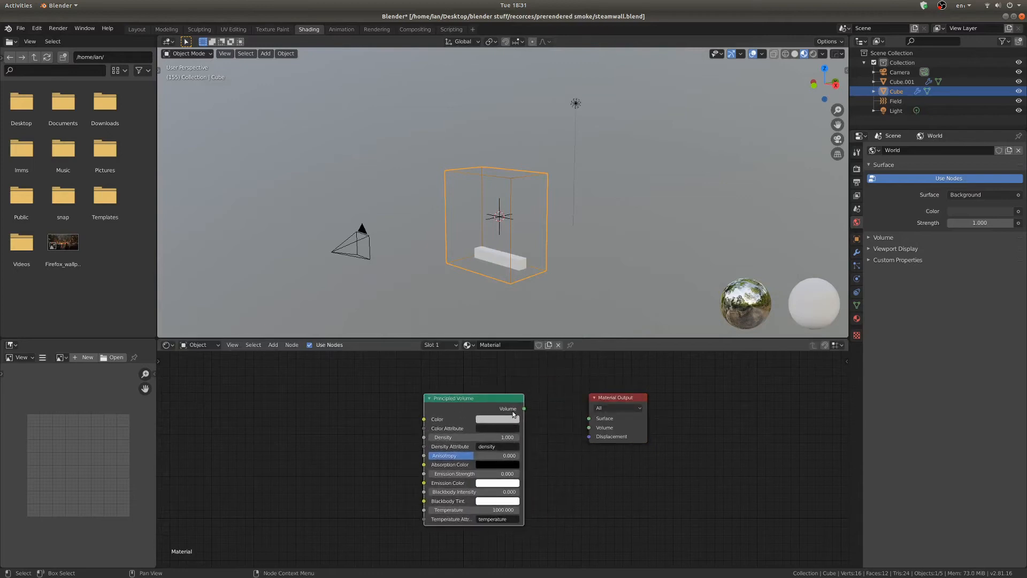
pyautogui.moveTo(523, 408); pyautogui.dragTo(588, 427)
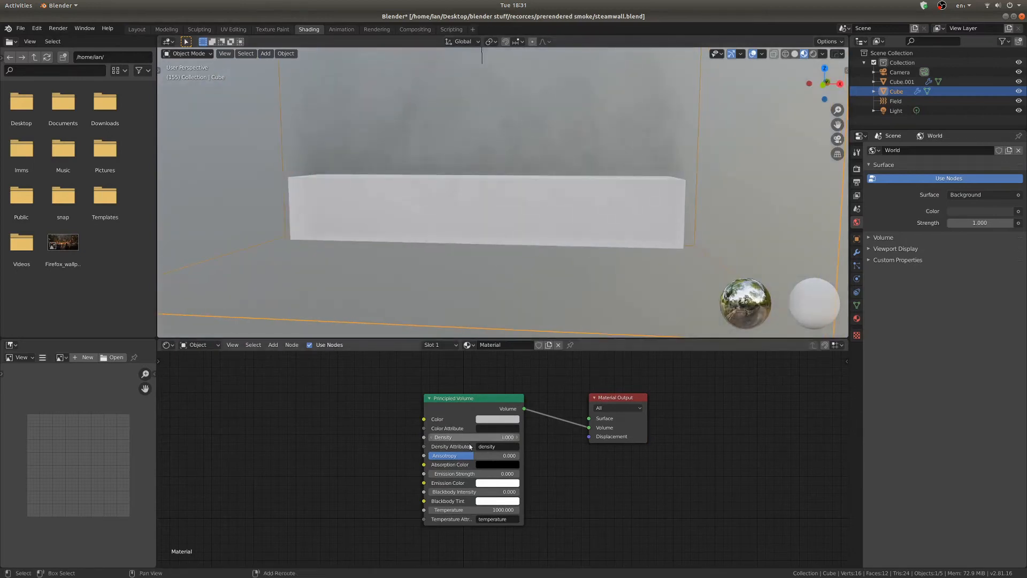
pyautogui.moveTo(497, 437); pyautogui.dragTo(472, 437)
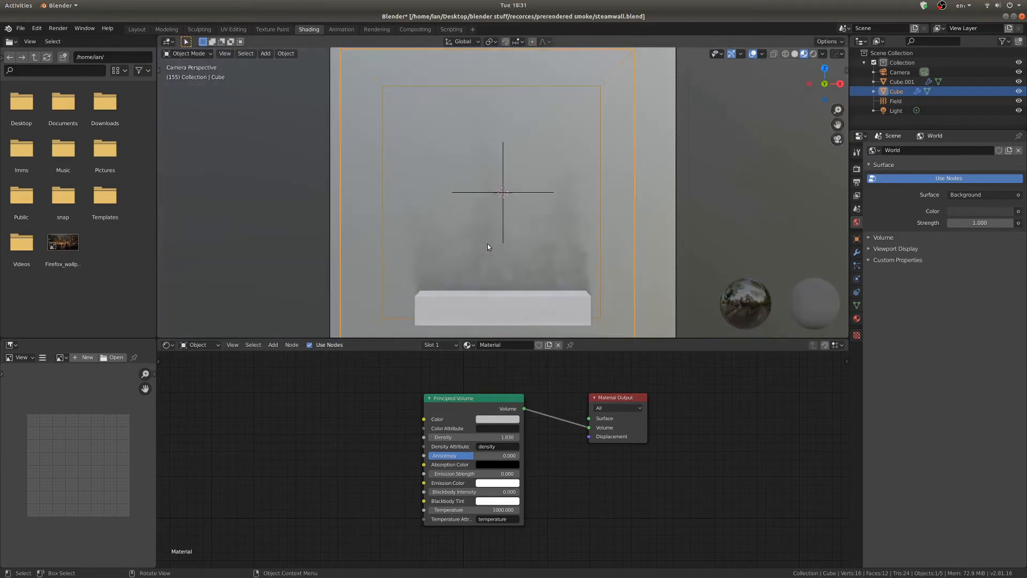
# - Darken the world background and bring up the scene's render settings for the smoke
pyautogui.click(979, 211)
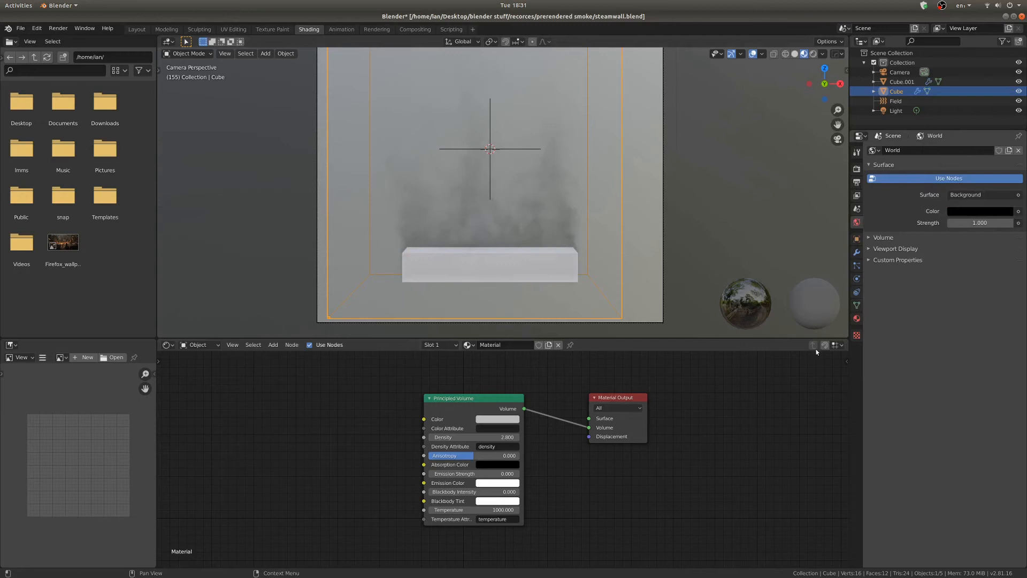
pyautogui.click(901, 81)
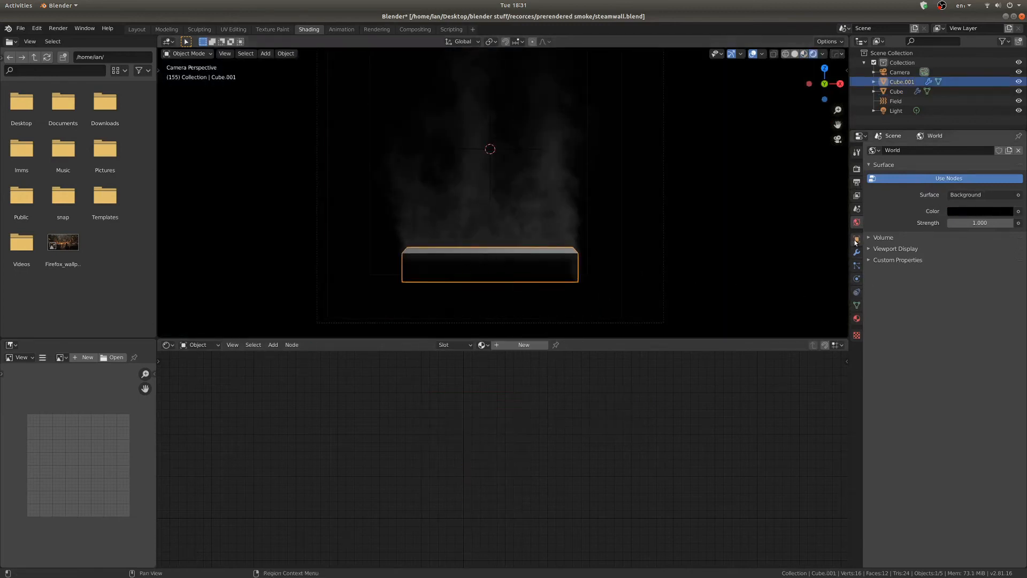
pyautogui.click(856, 238)
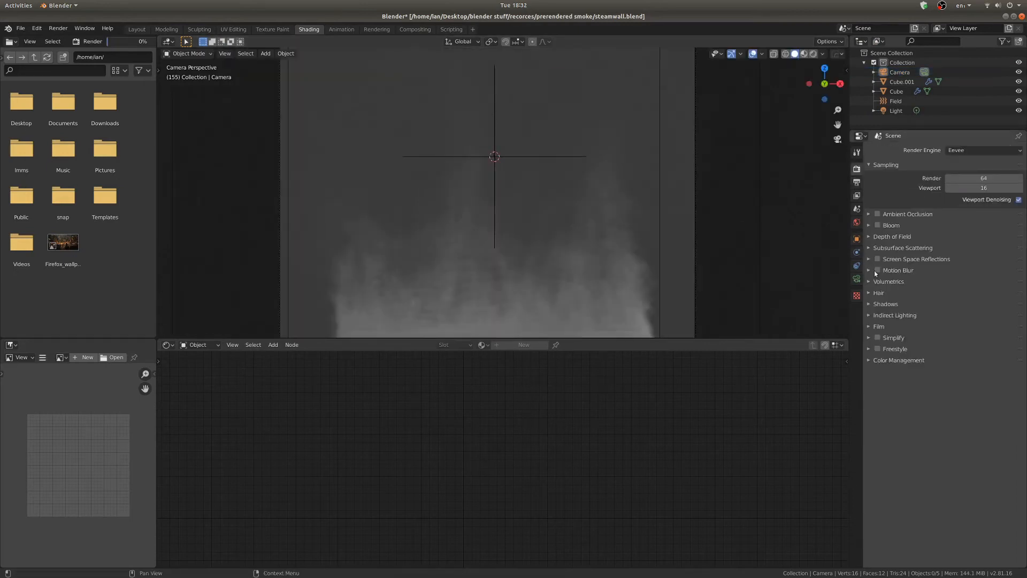
# - Enable transparent film and set PNG RGBA output with 0% compression for the smoke render
pyautogui.click(878, 326)
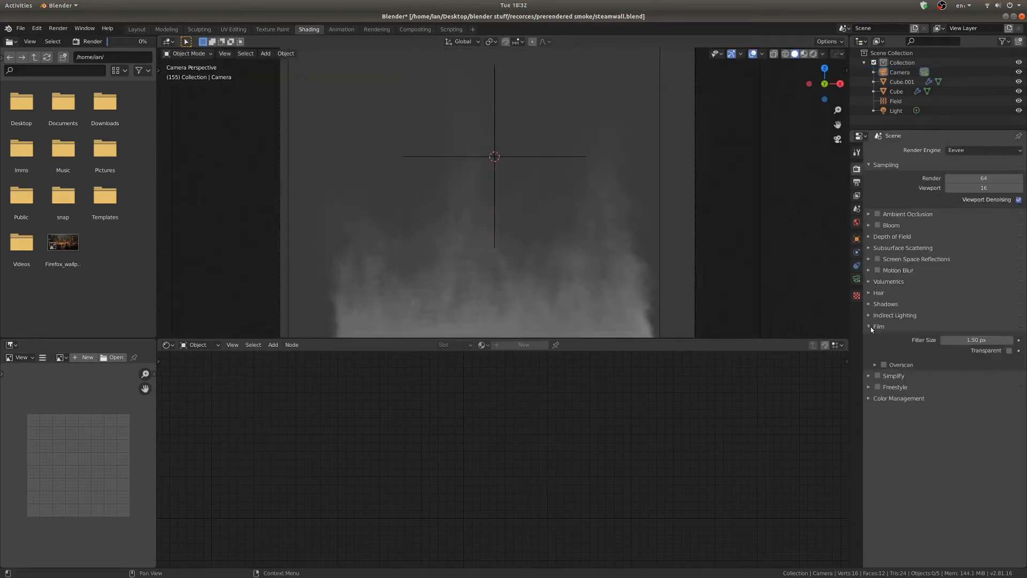
pyautogui.click(1008, 350)
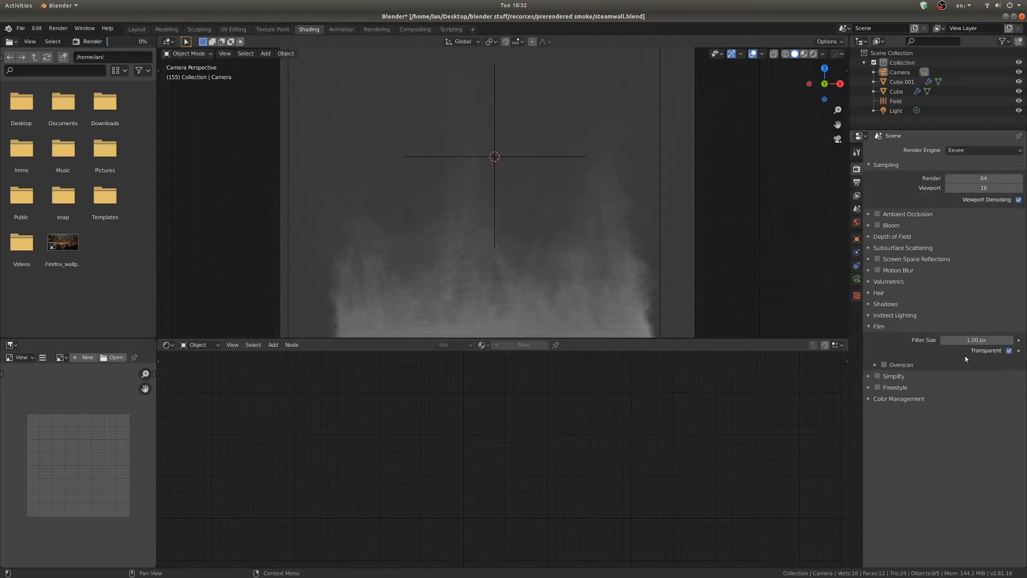
pyautogui.click(136, 29)
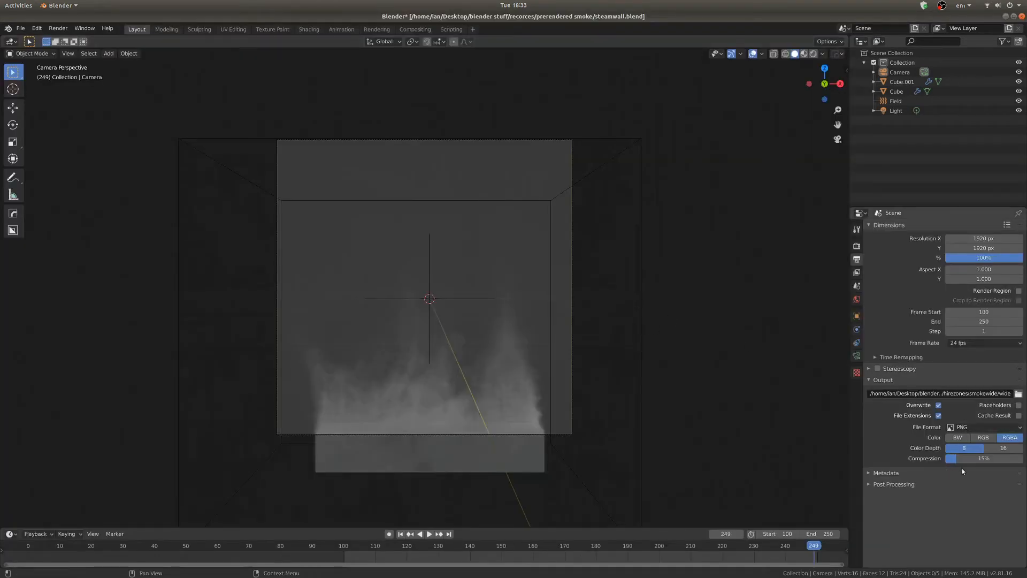
pyautogui.moveTo(969, 458); pyautogui.dragTo(951, 458)
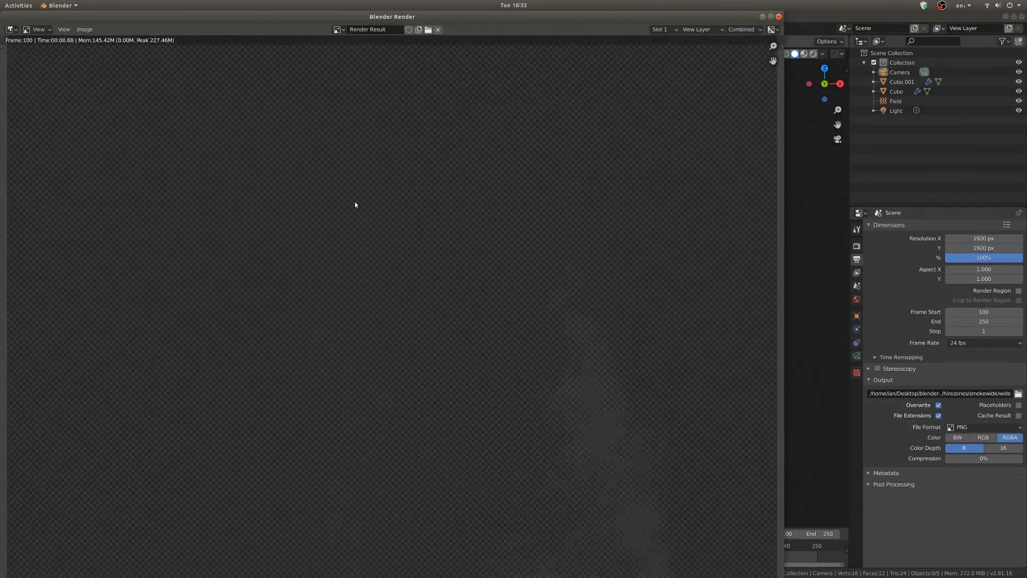
pyautogui.click(20, 28)
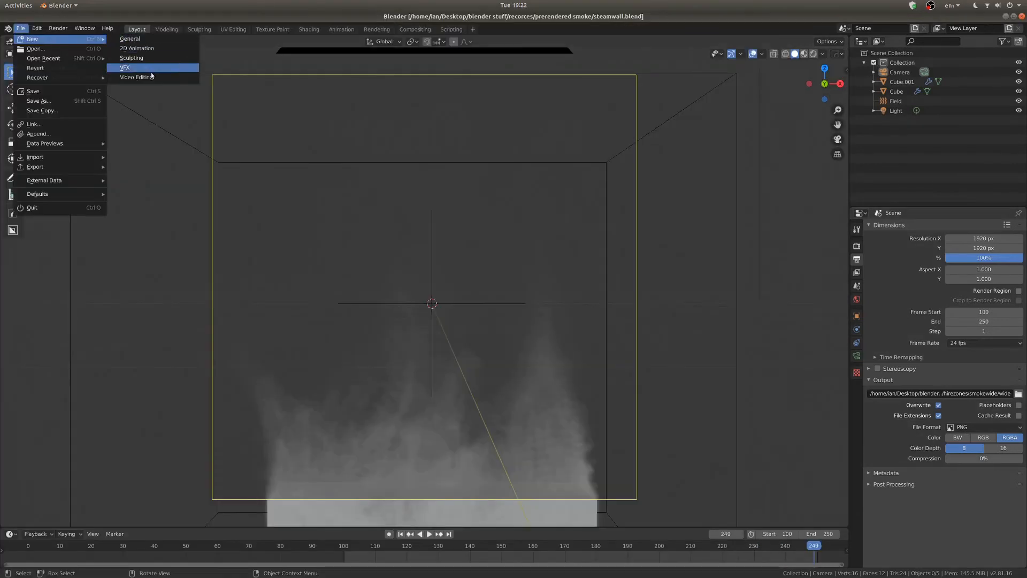
# - Start a Video Editing project layering the smokewide PNG sequence strips above a black colour strip
pyautogui.click(135, 77)
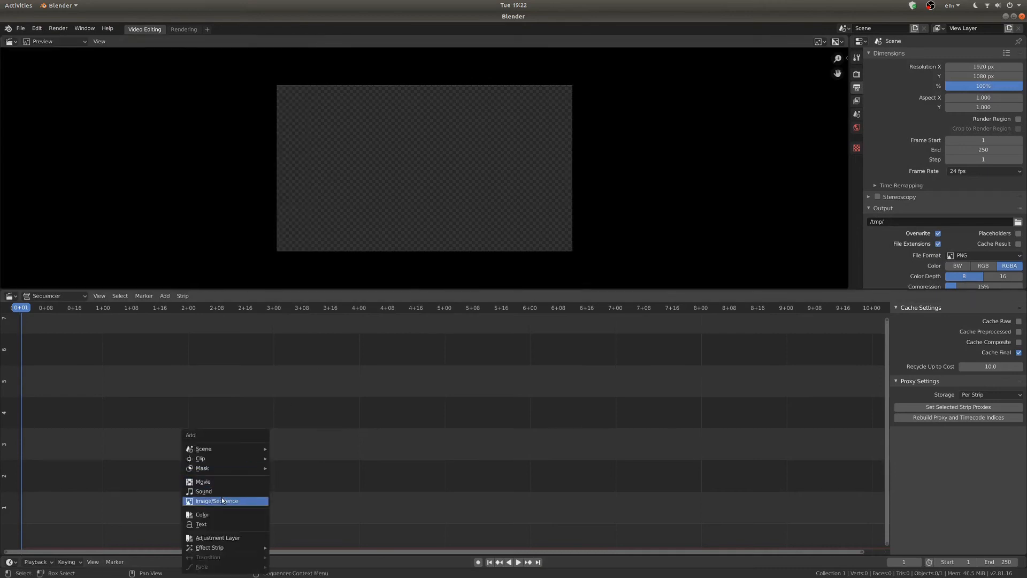
pyautogui.click(216, 501)
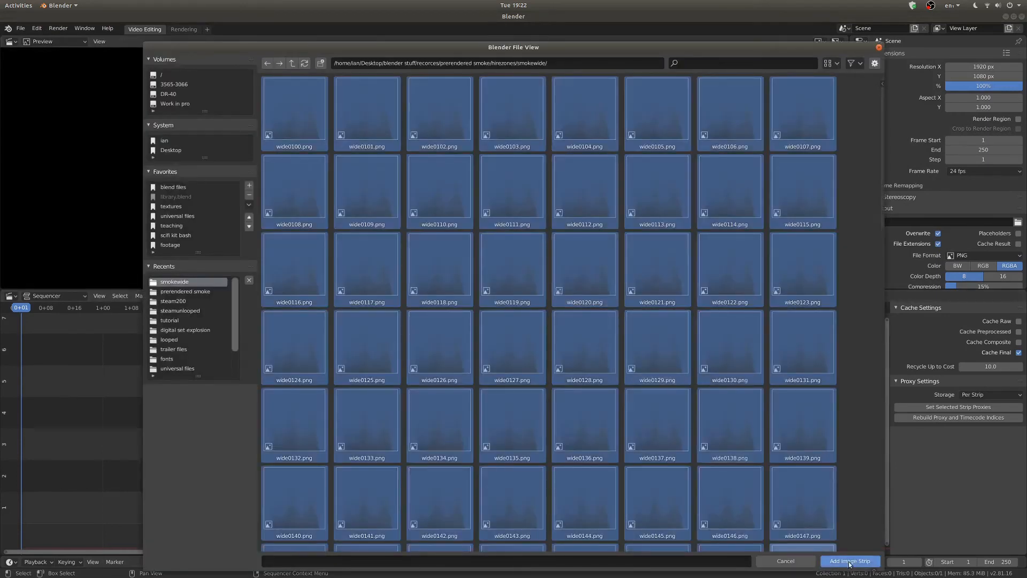
pyautogui.click(849, 560)
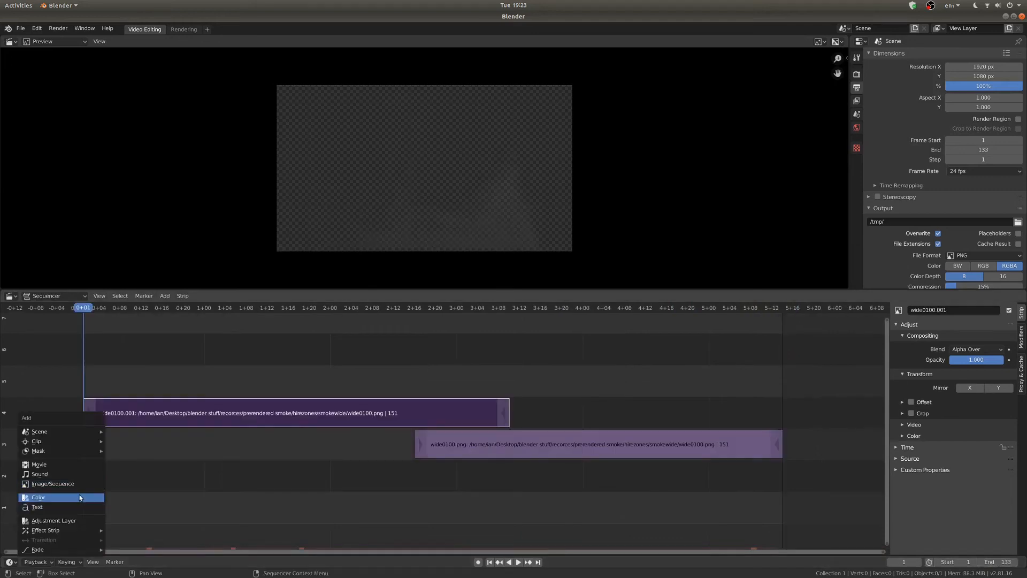
pyautogui.click(39, 497)
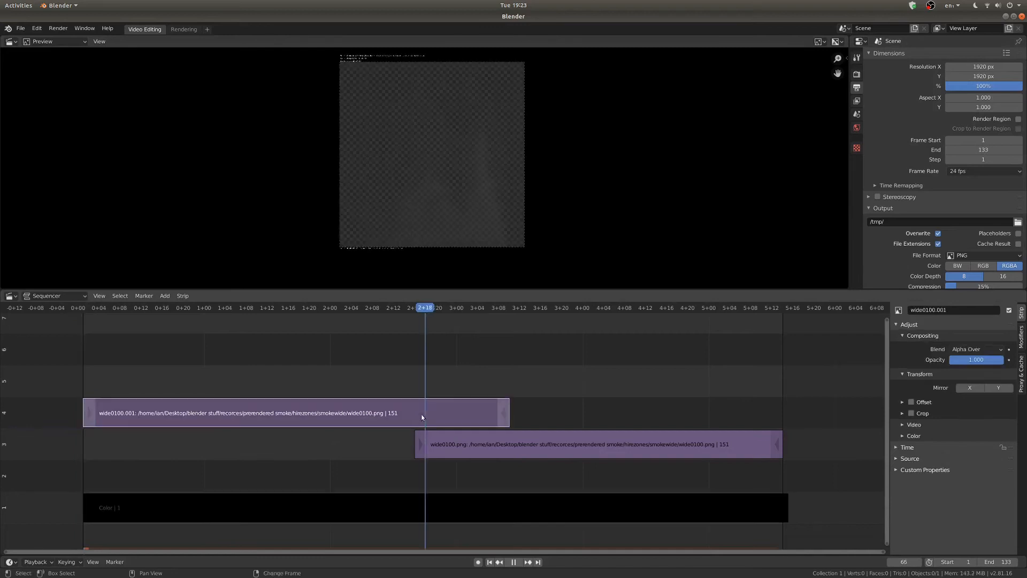
pyautogui.click(415, 308)
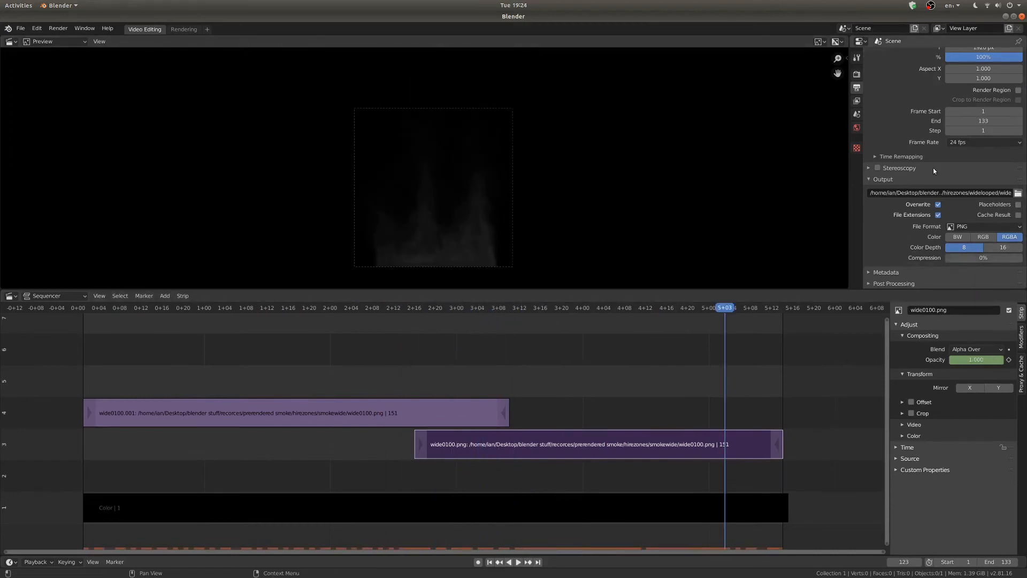
# - Delete the black colour strip from the cross-faded smoke timeline
pyautogui.click(83, 29)
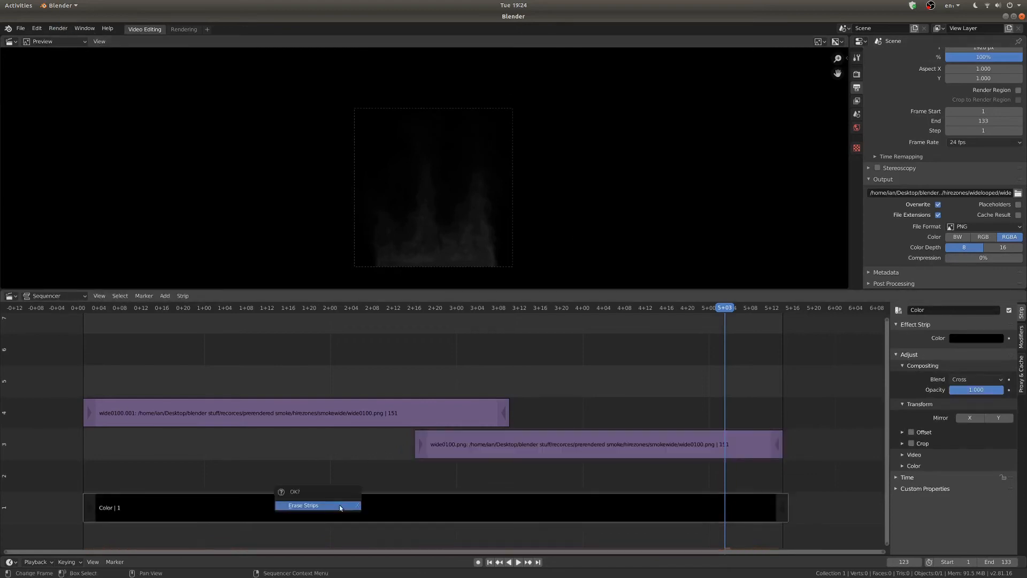
pyautogui.click(302, 504)
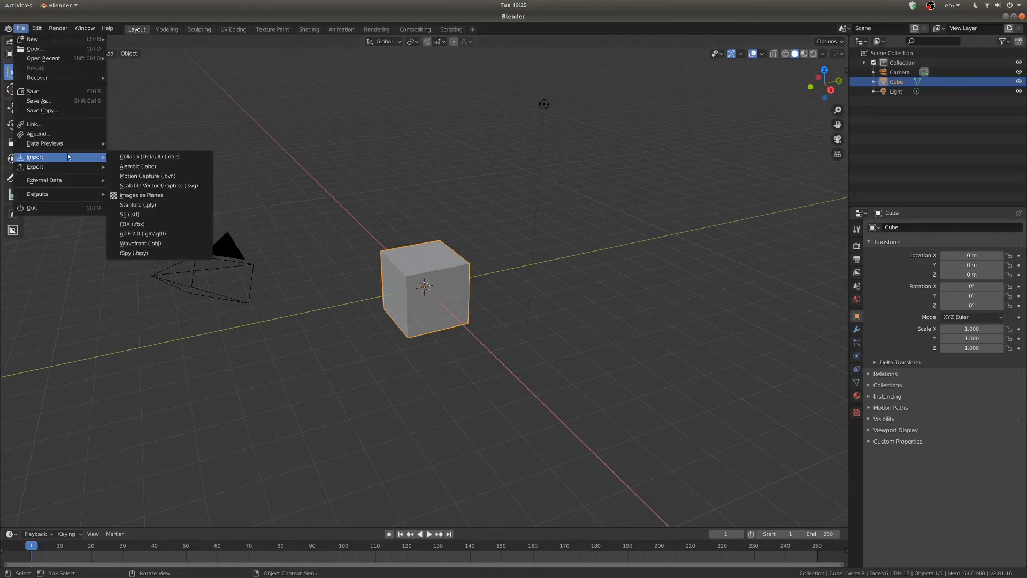
# - Import wide0001.png from the widelooped folder as a transparent image plane
pyautogui.click(140, 194)
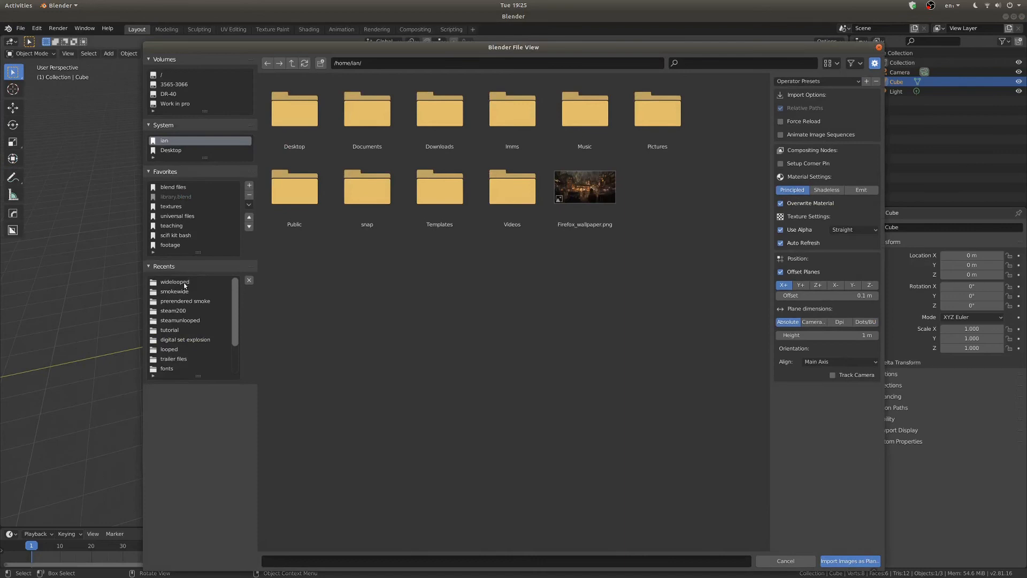
pyautogui.doubleClick(174, 282)
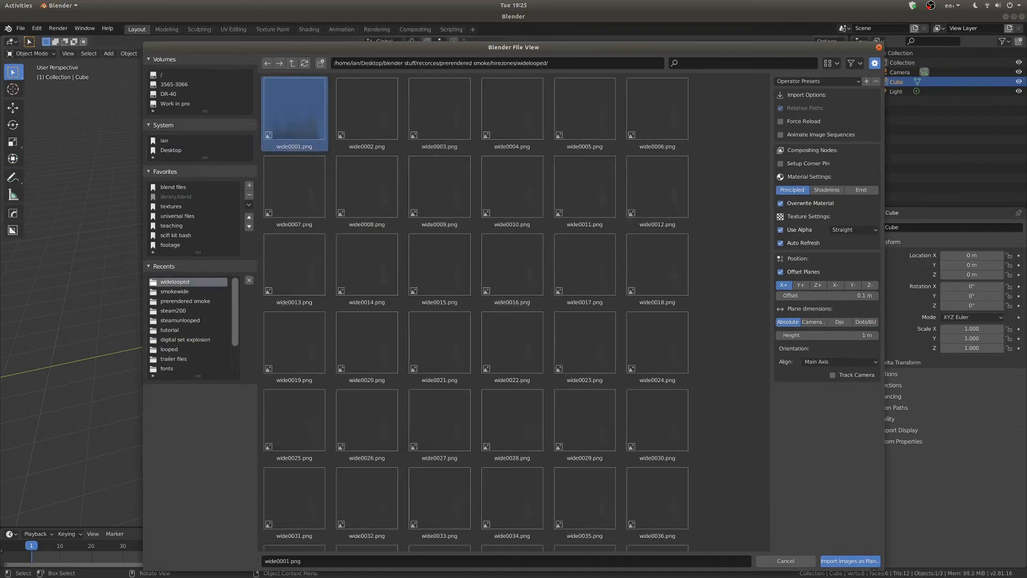
pyautogui.click(848, 560)
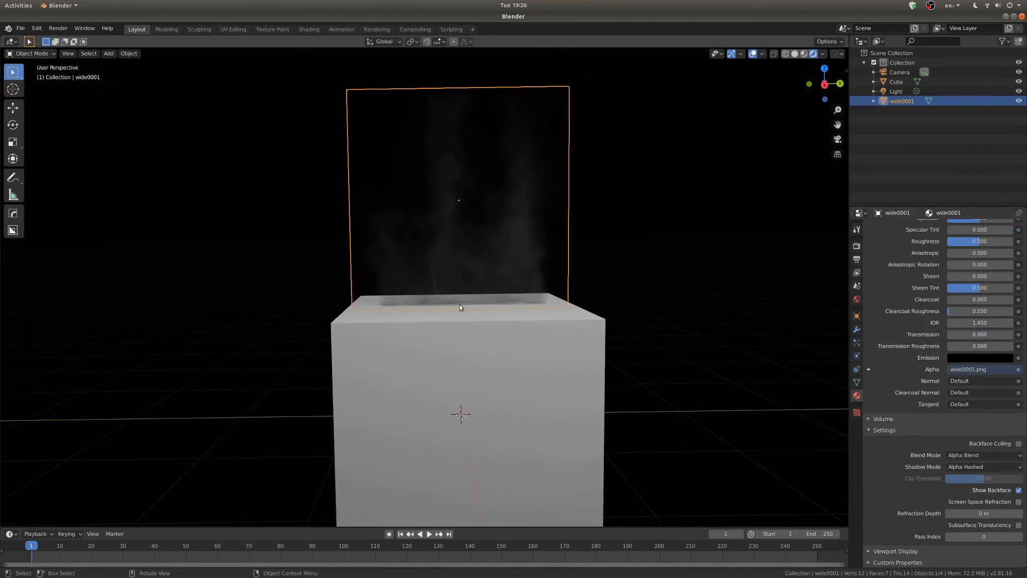
# - Set the plane's Image Texture node source to Image Sequence in the Shading workspace
pyautogui.click(308, 29)
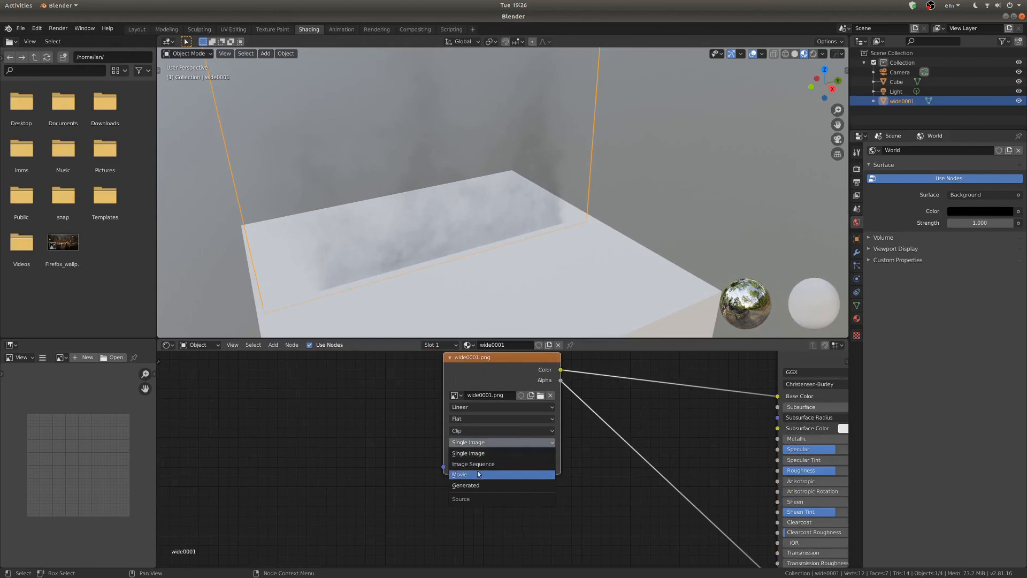
pyautogui.click(472, 463)
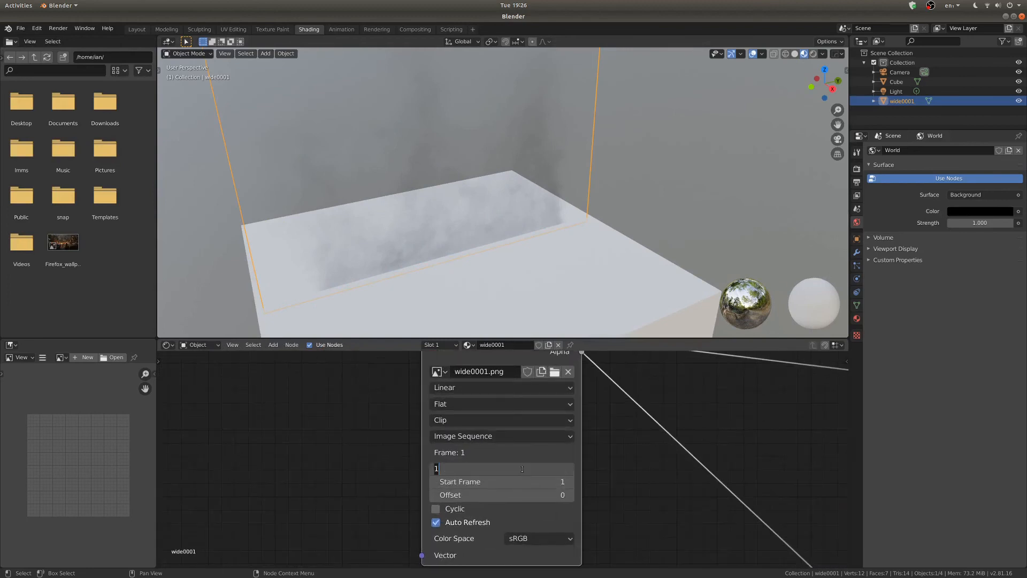